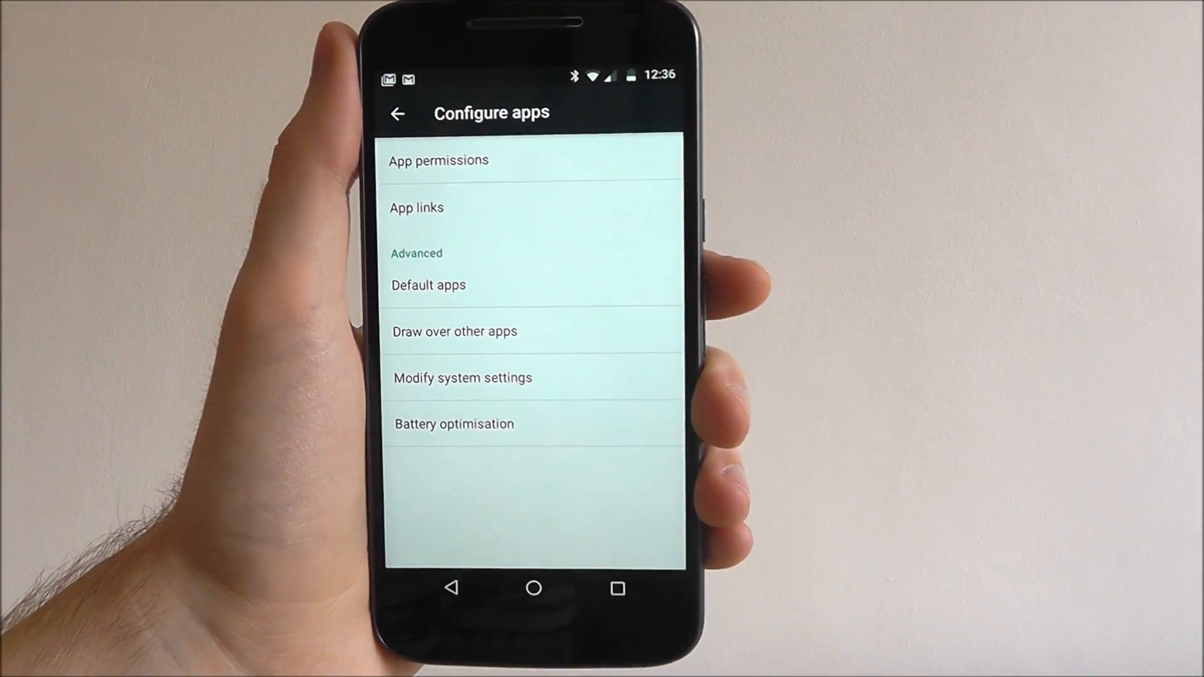
Go from App permissions to the Phone permission list in Settings
click(438, 160)
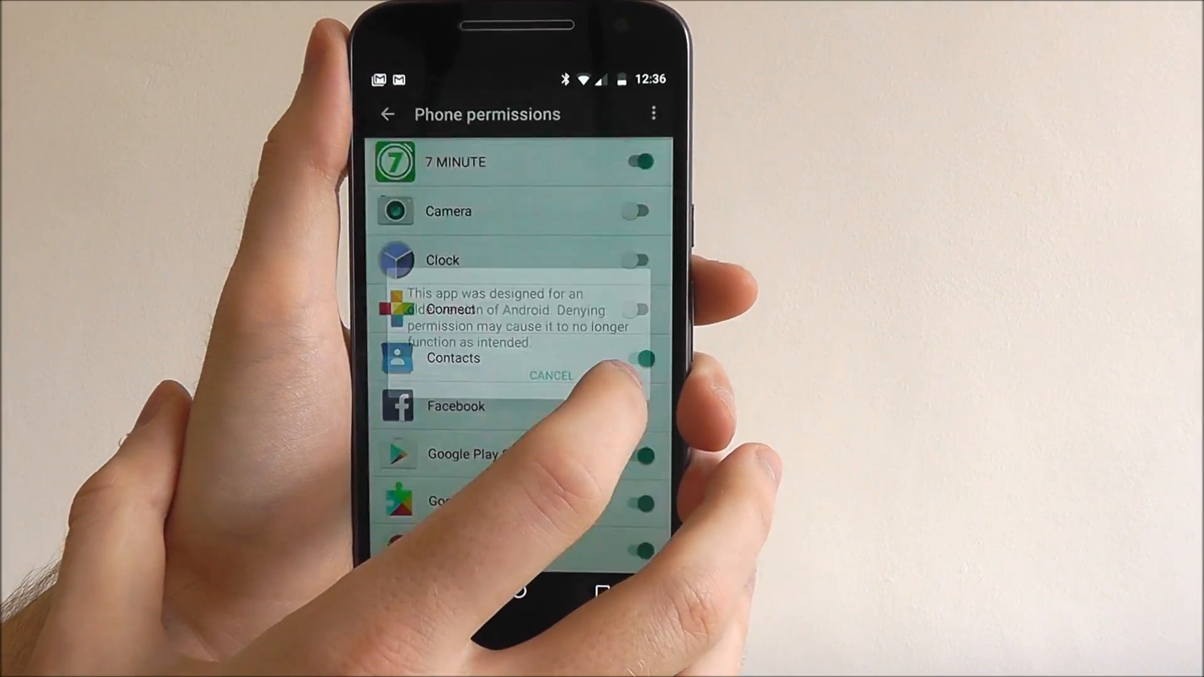
Confirm Deny anyway to turn off phone access for 7 MINUTE
click(551, 375)
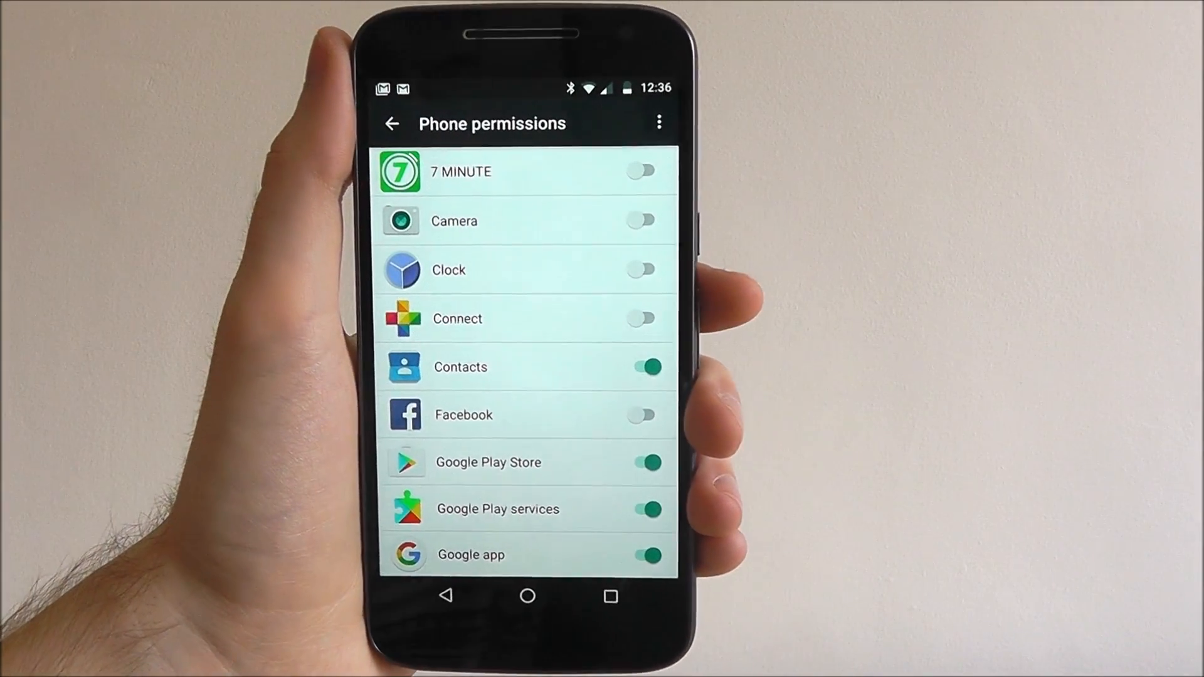